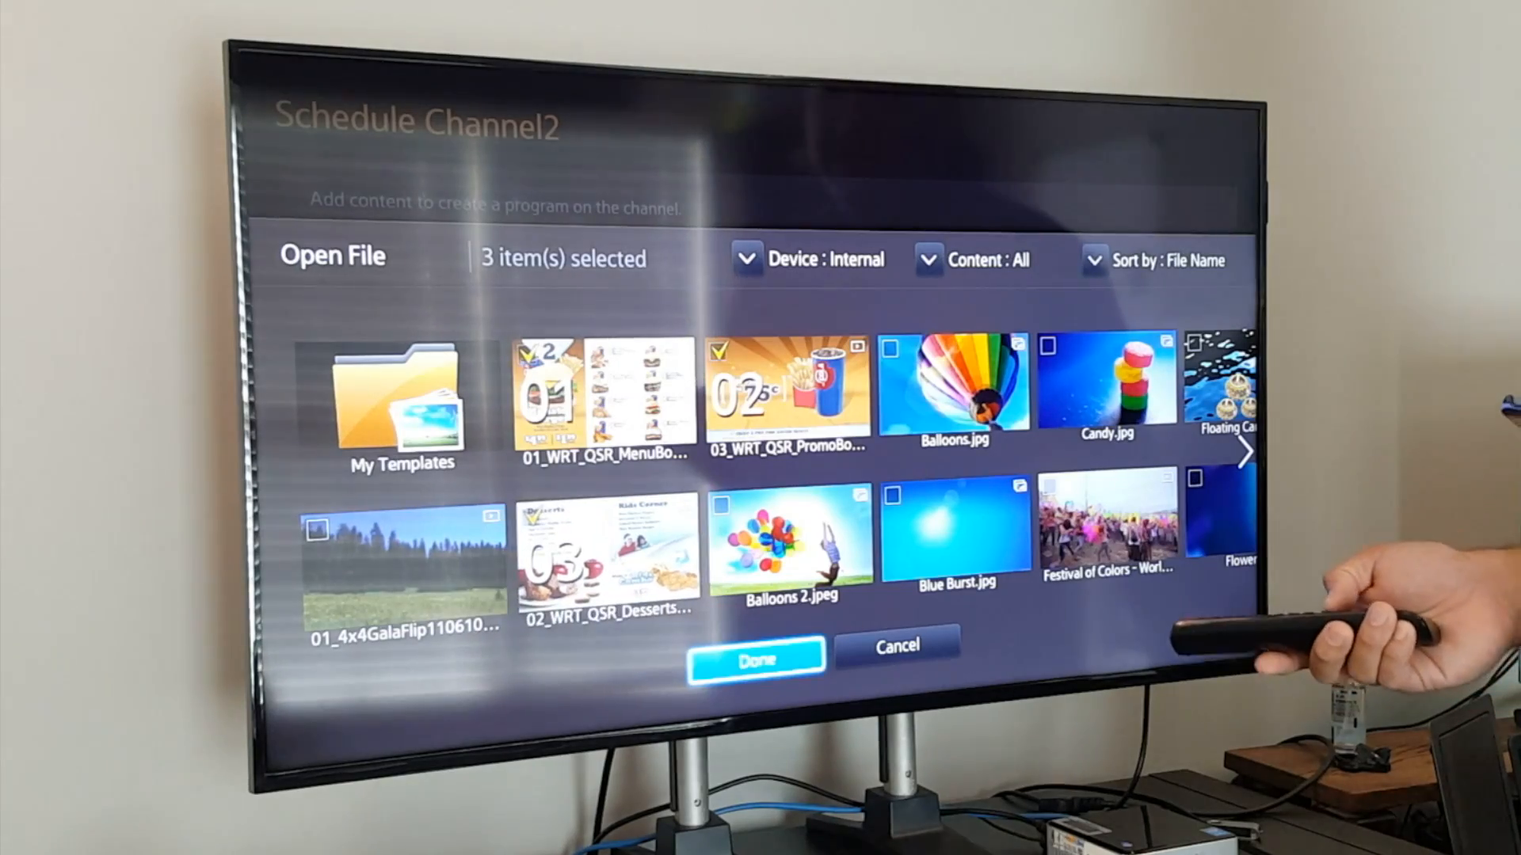
Confirm the three selected items to add them to Channel 2's all-day schedule
{"action": "left_click", "coordinate": [755, 660]}
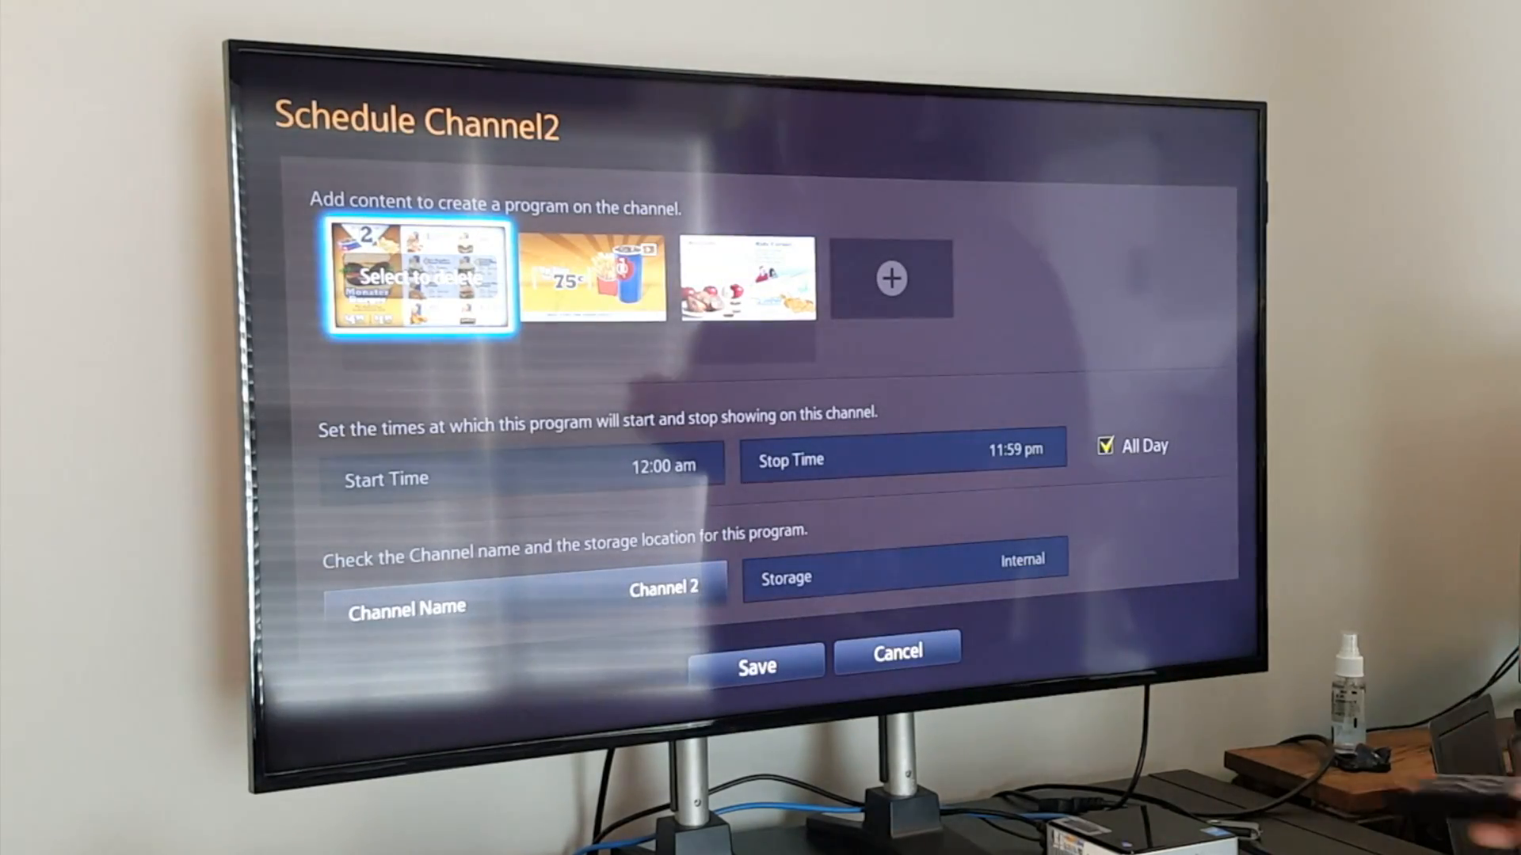